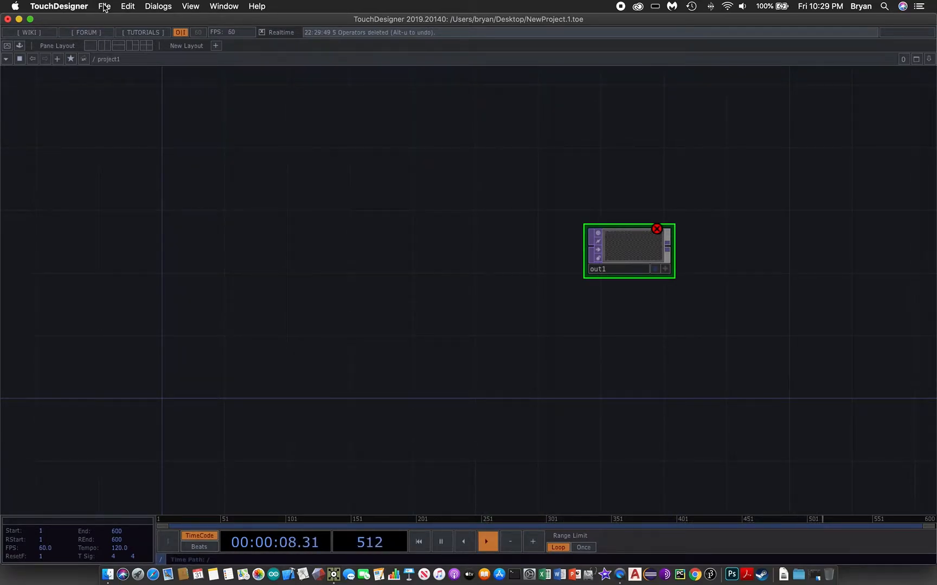
Step: Choose Create Project Folder from the File menu
left_click(104, 6)
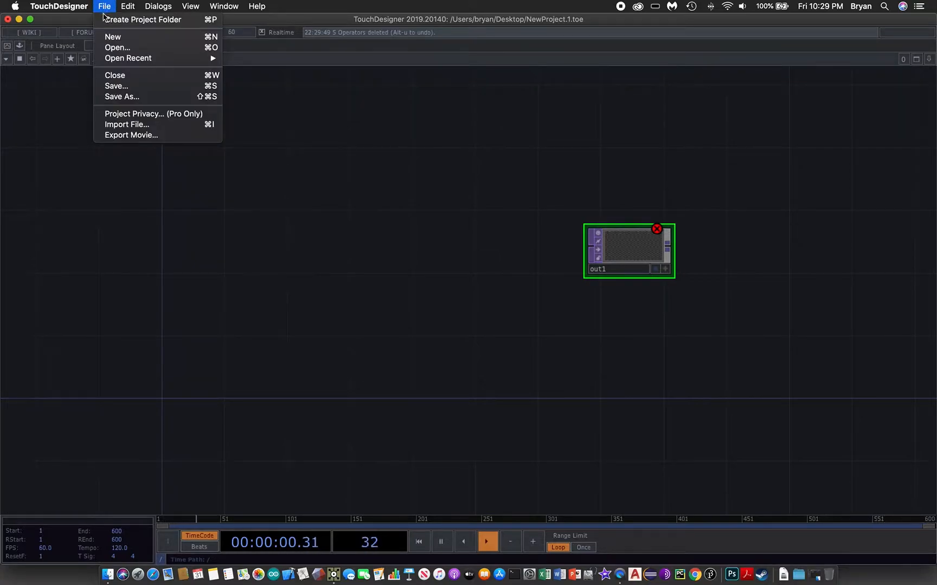
left_click(144, 19)
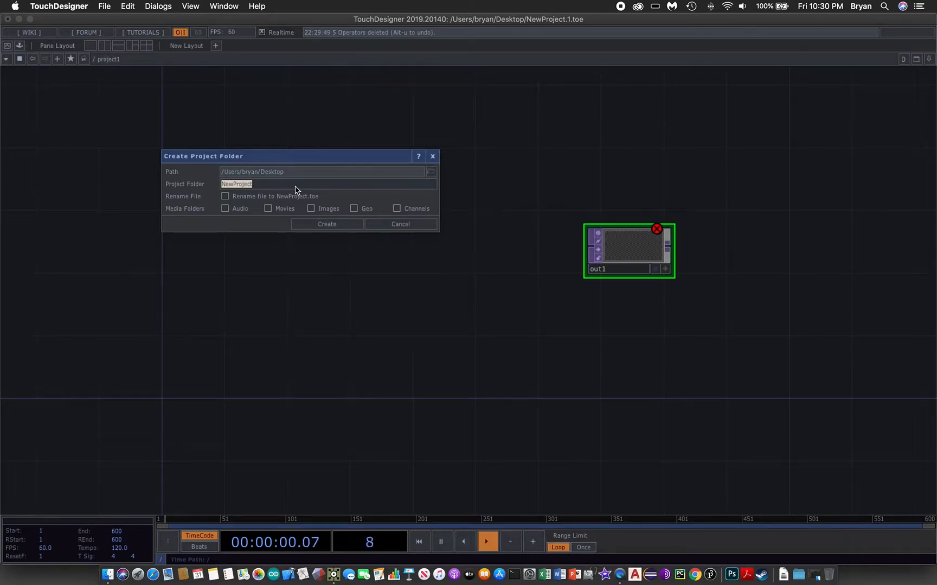
Step: Create project folder 'Keyboard001' with Rename File and a Movies subfolder enabled
type("Keyboard001")
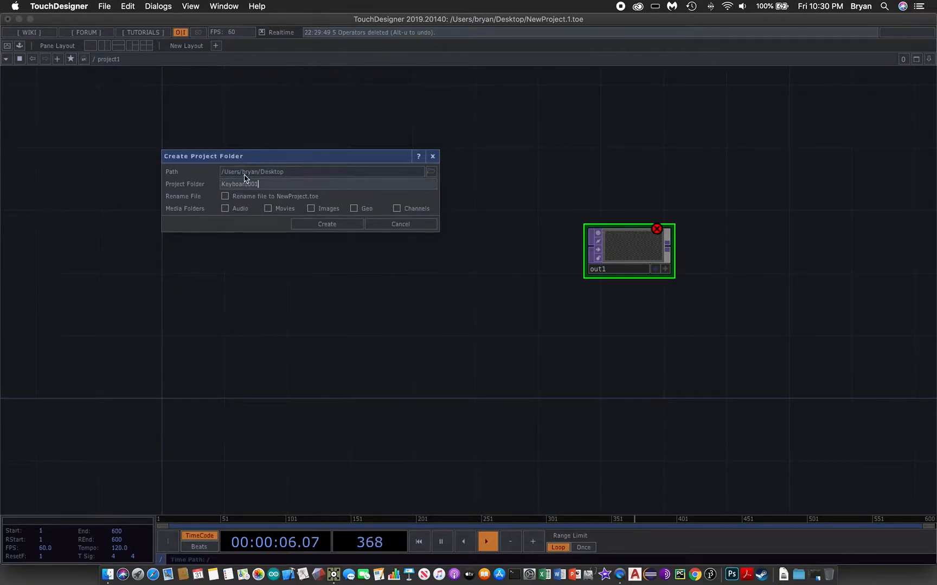
left_click(225, 196)
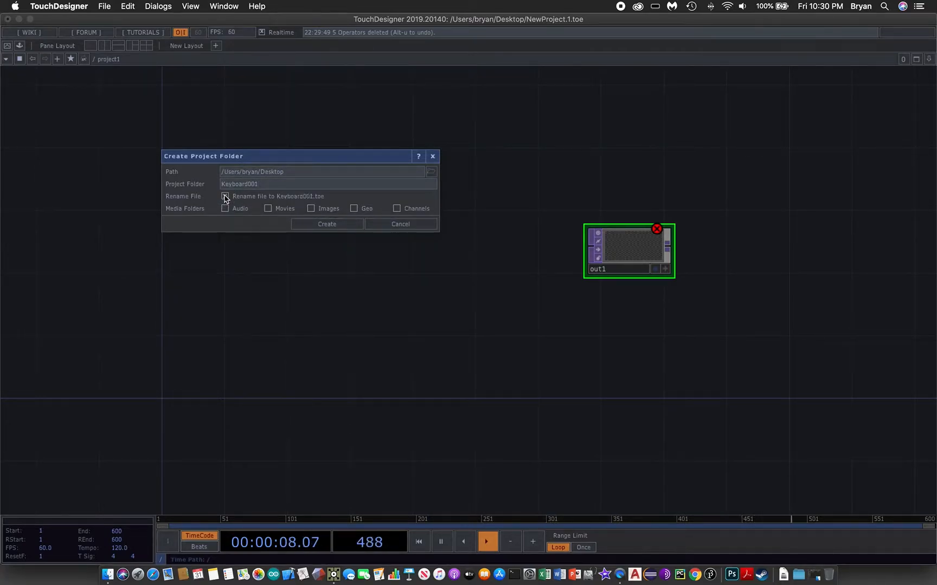
left_click(225, 196)
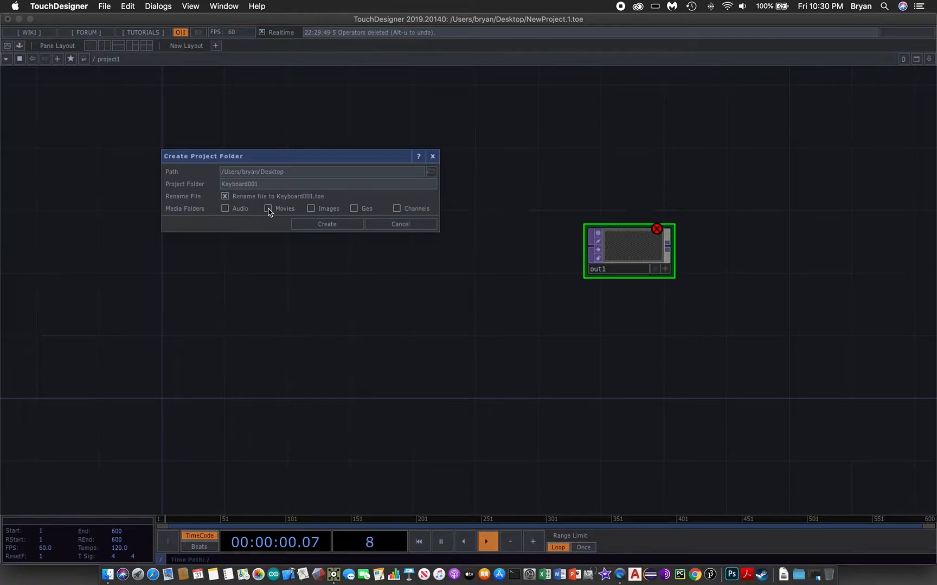
left_click(268, 208)
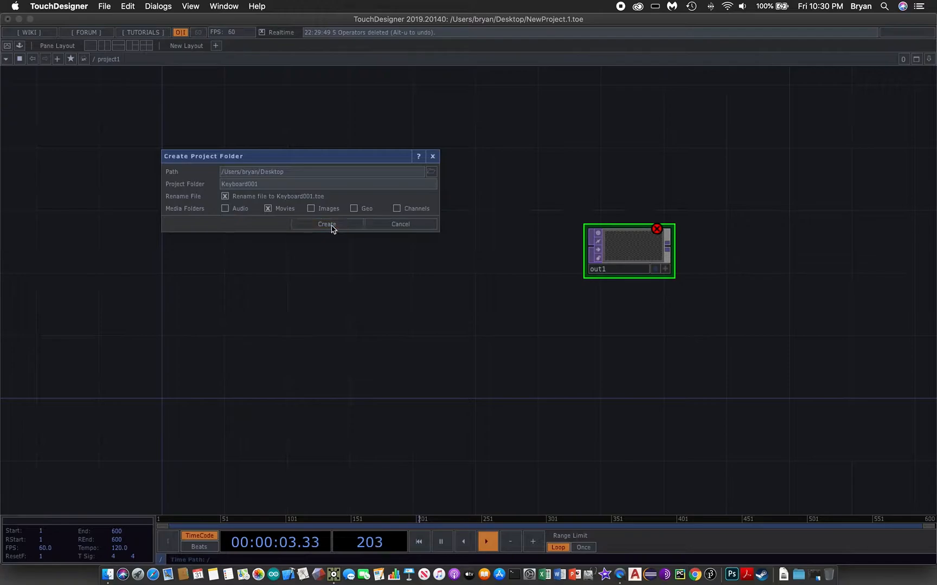
left_click(327, 224)
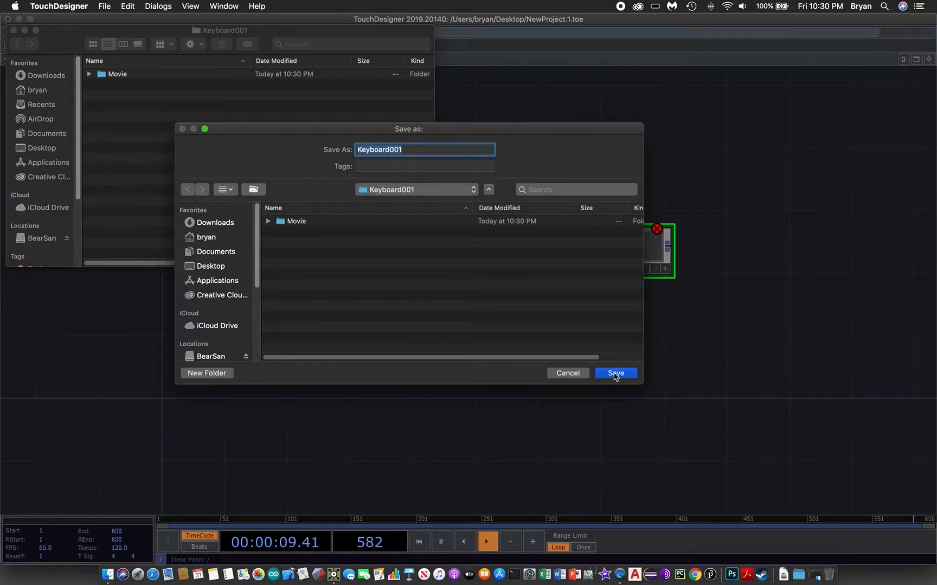
Step: Save Keyboard001.toe into the Keyboard001 folder
left_click(614, 373)
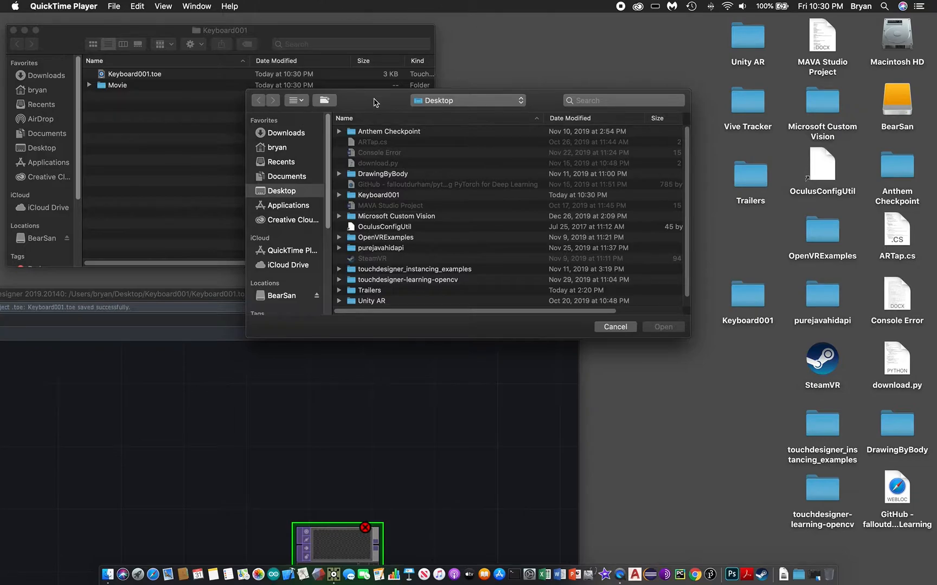
left_click(615, 327)
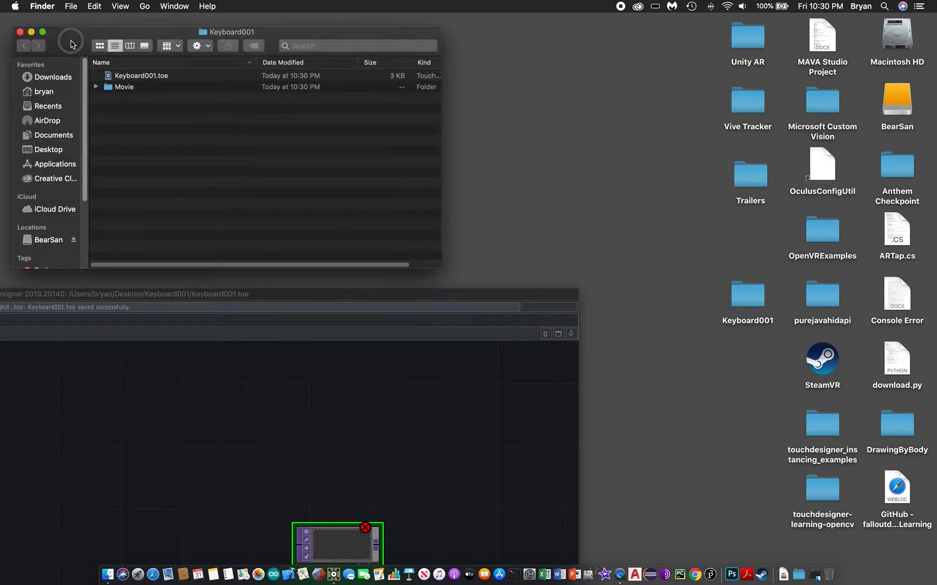
Step: Open the Movie subfolder and the desktop Trailers folder in Finder
left_click(131, 87)
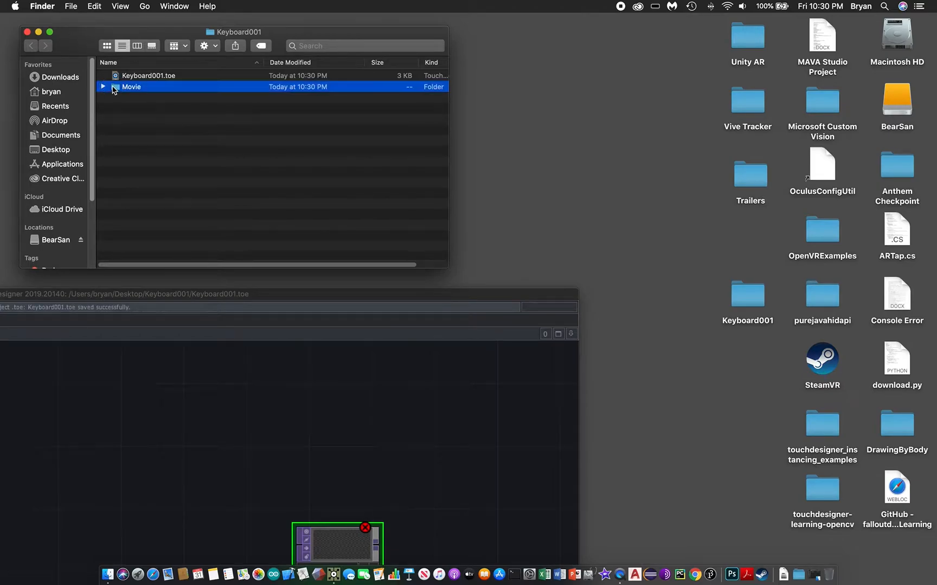
double_click(130, 87)
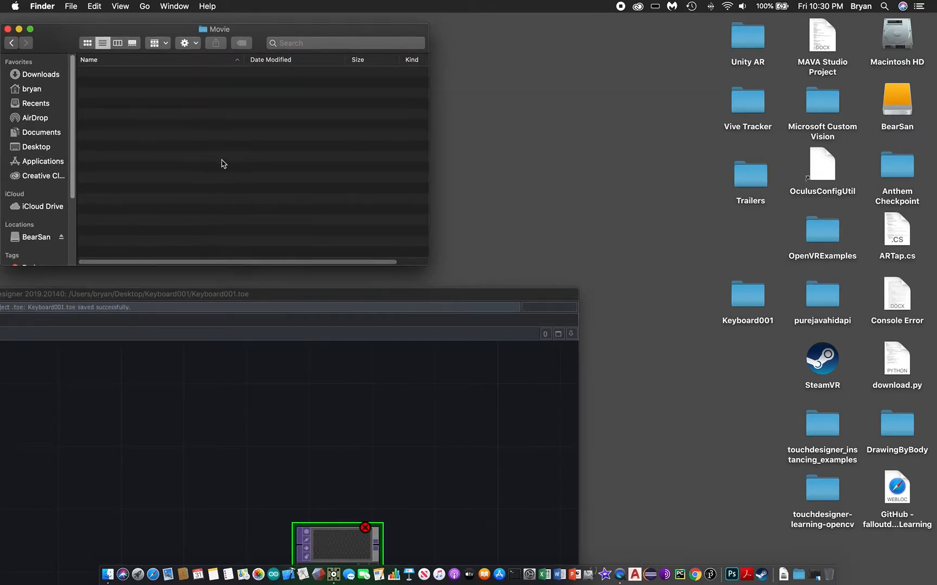
left_click(750, 170)
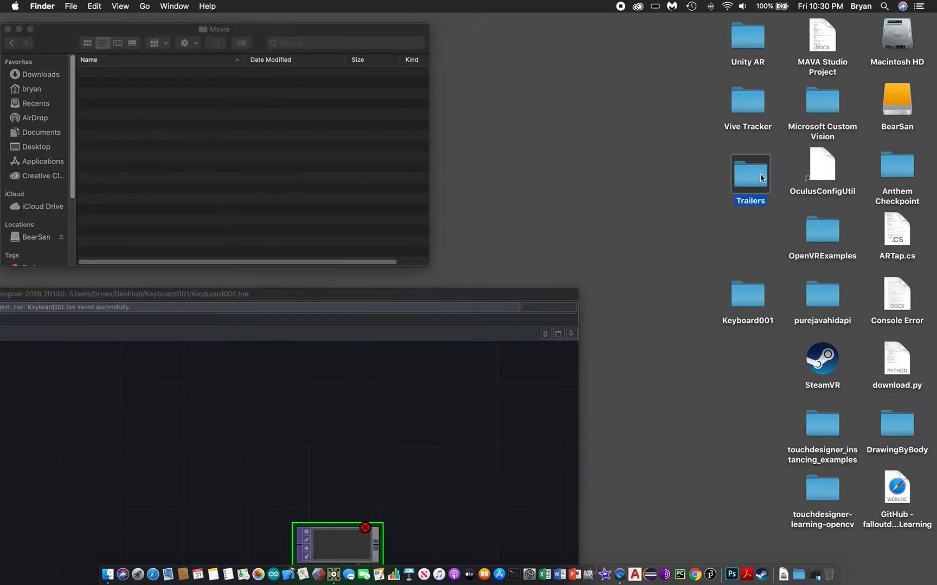
double_click(750, 169)
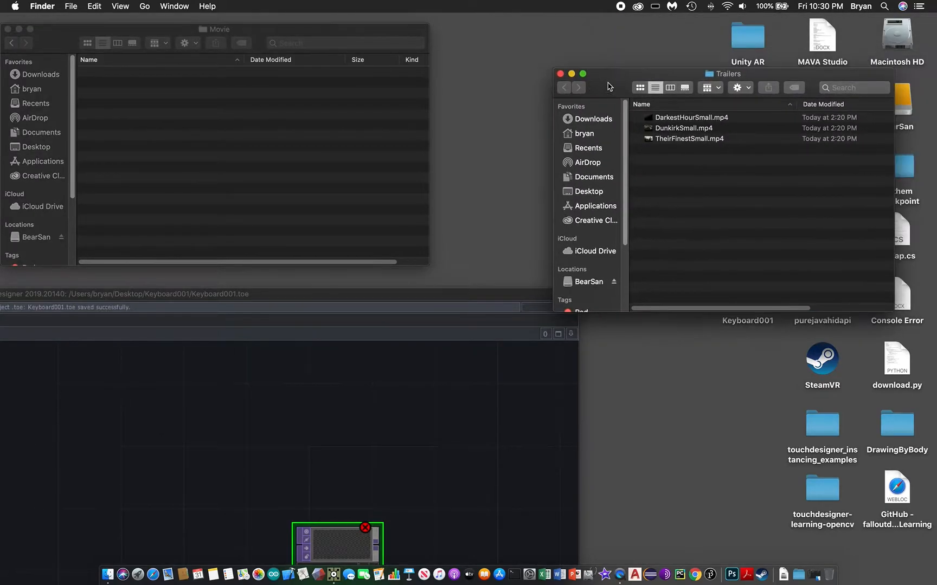
Step: Copy DarkestHourSmall.mp4 from Trailers and paste it into Movie
right_click(691, 117)
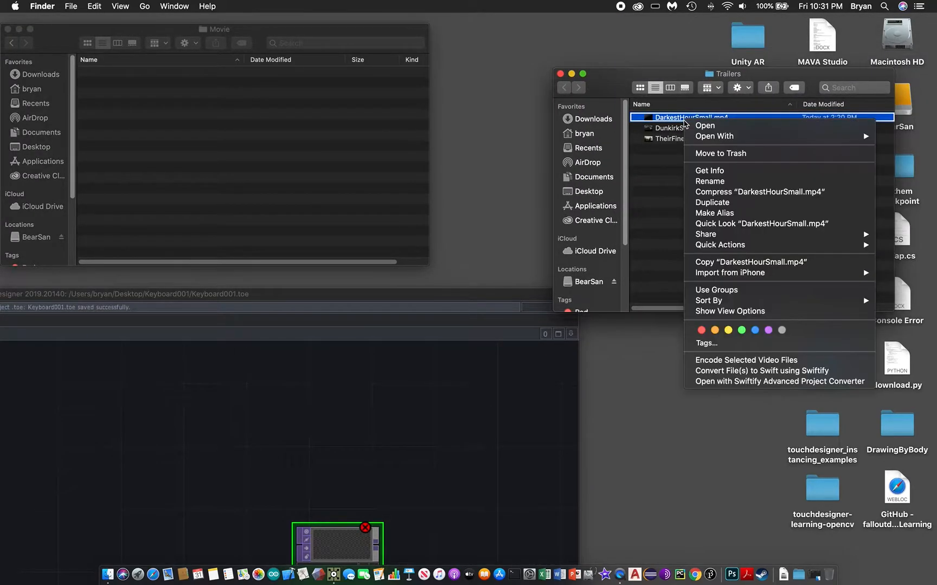
mouse_move(714, 213)
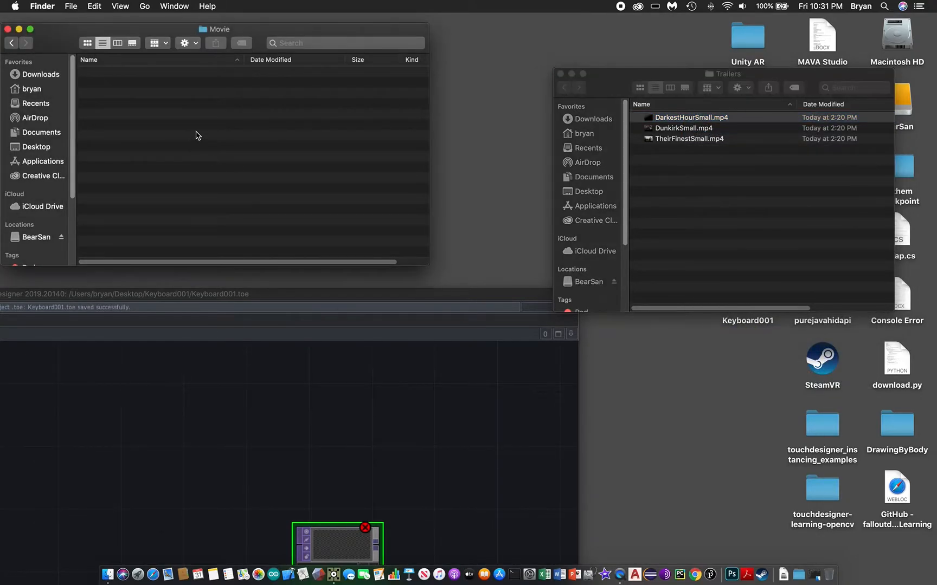
right_click(197, 135)
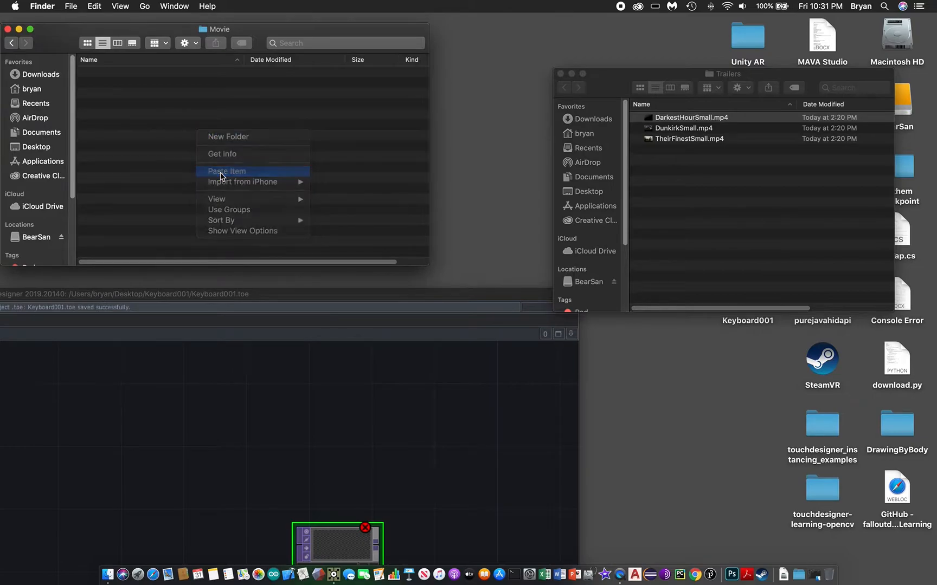
left_click(226, 171)
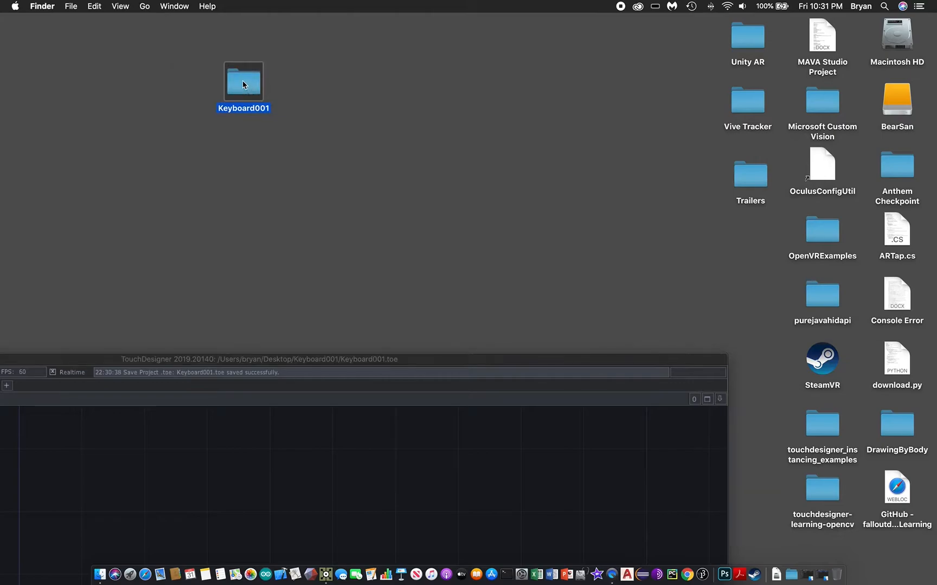
Step: Open Keyboard001 on the desktop, then its Movie subfolder
double_click(244, 81)
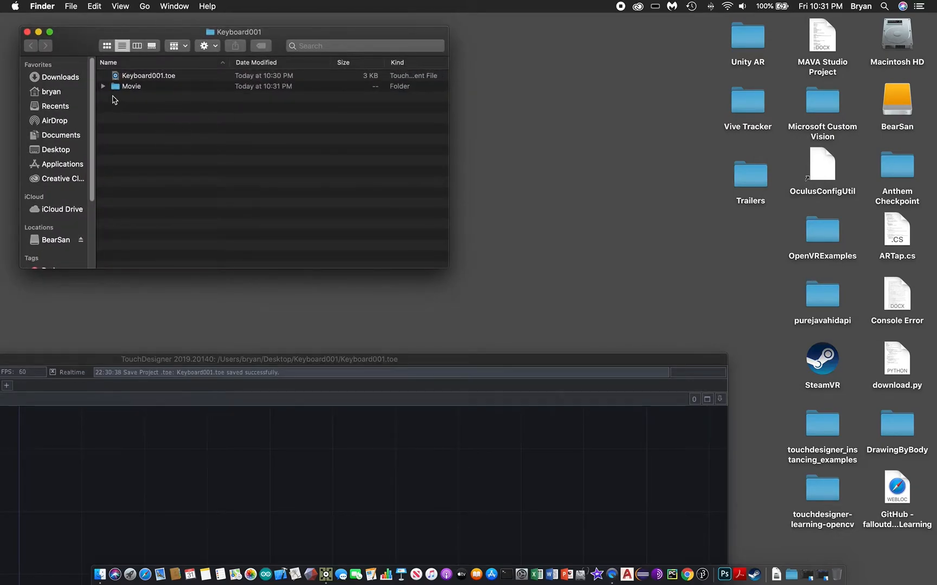
left_click(131, 86)
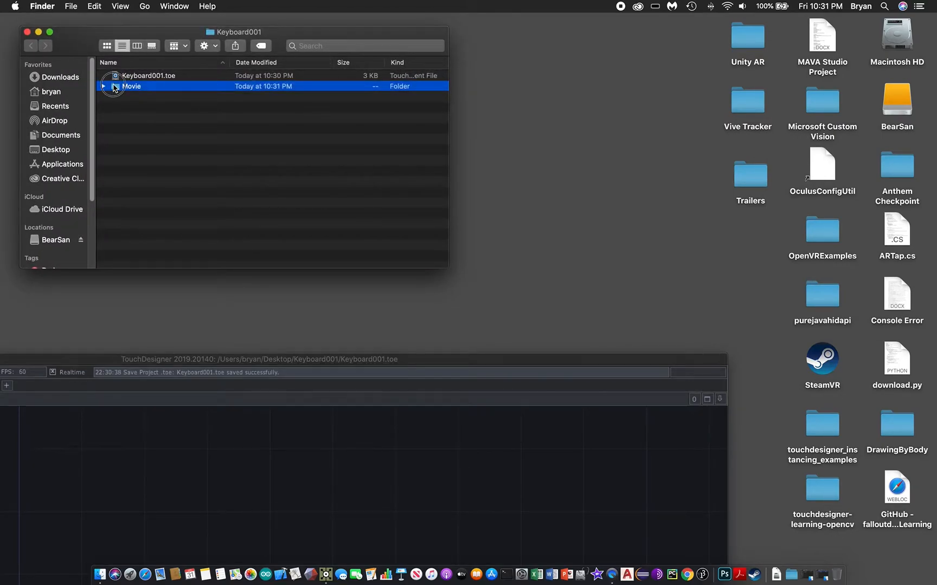
double_click(131, 86)
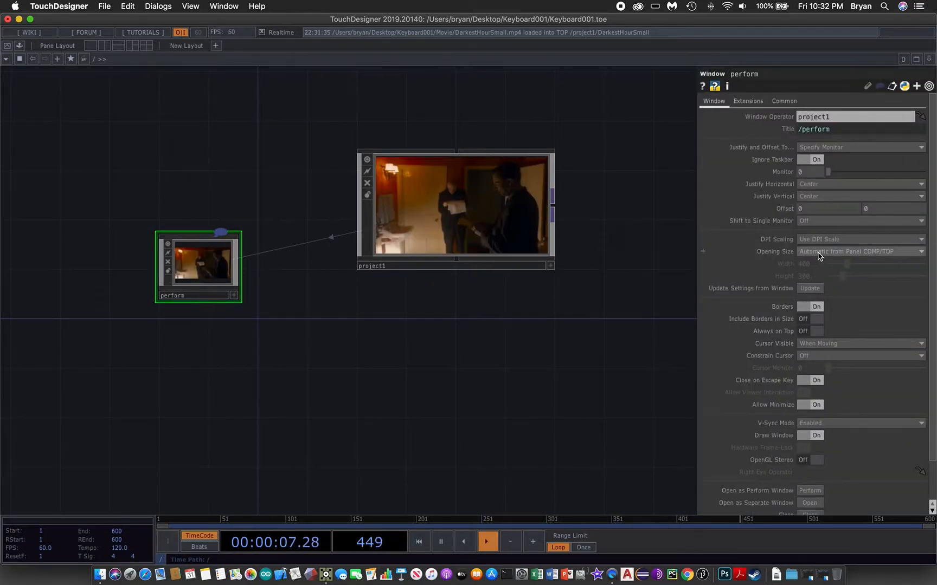
Step: Dive into project1 to view the DarkestHourSmall node feeding out1
left_click(860, 251)
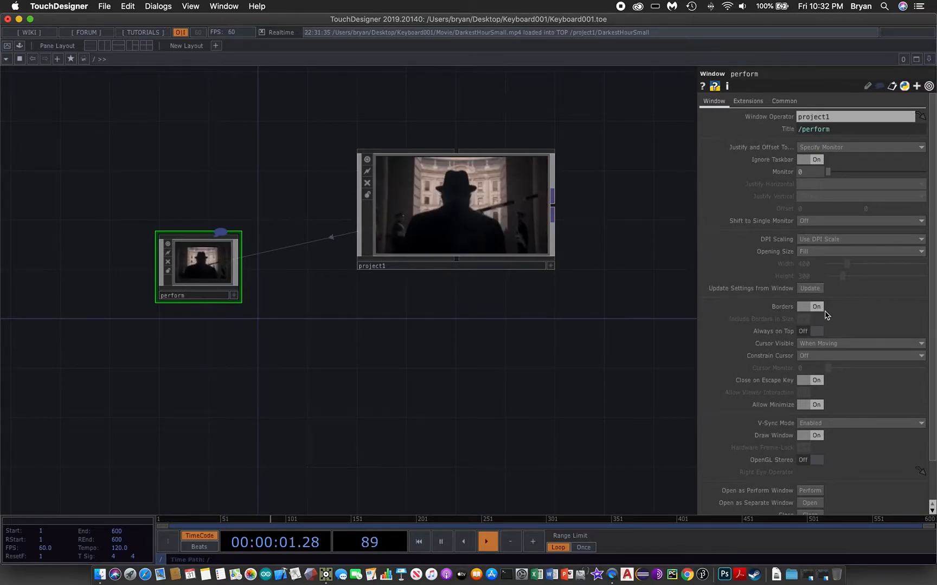
left_click(814, 306)
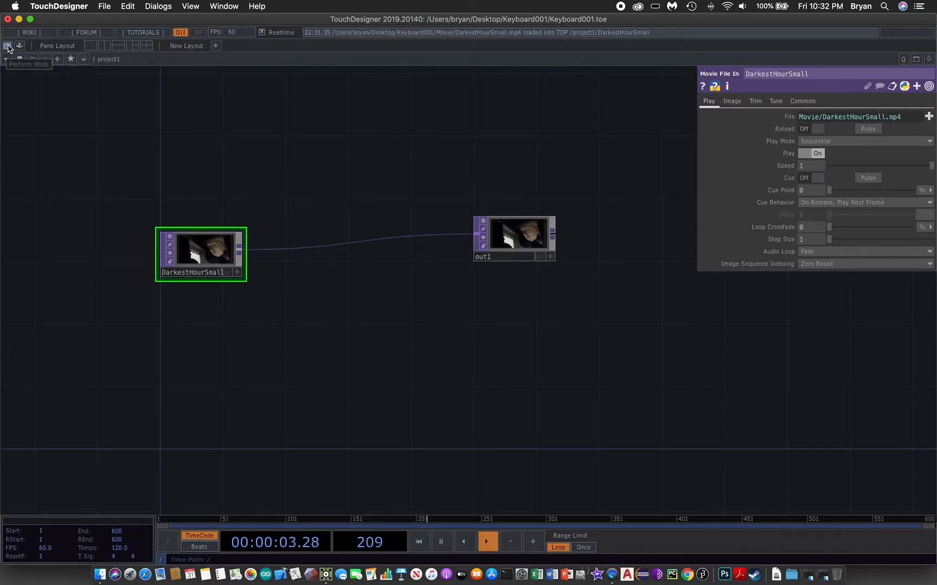
left_click(7, 46)
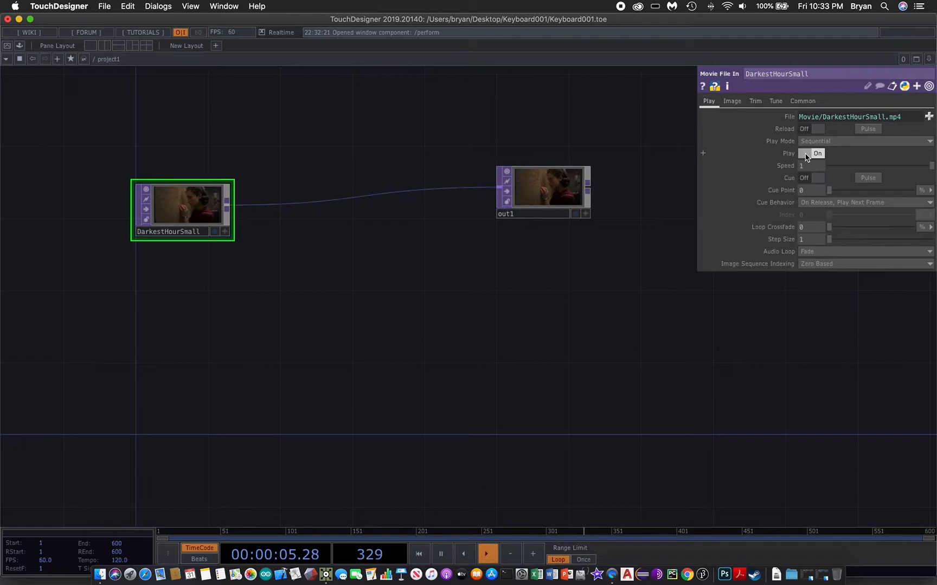
Step: Toggle the Movie File In Play parameter off and back on
left_click(817, 154)
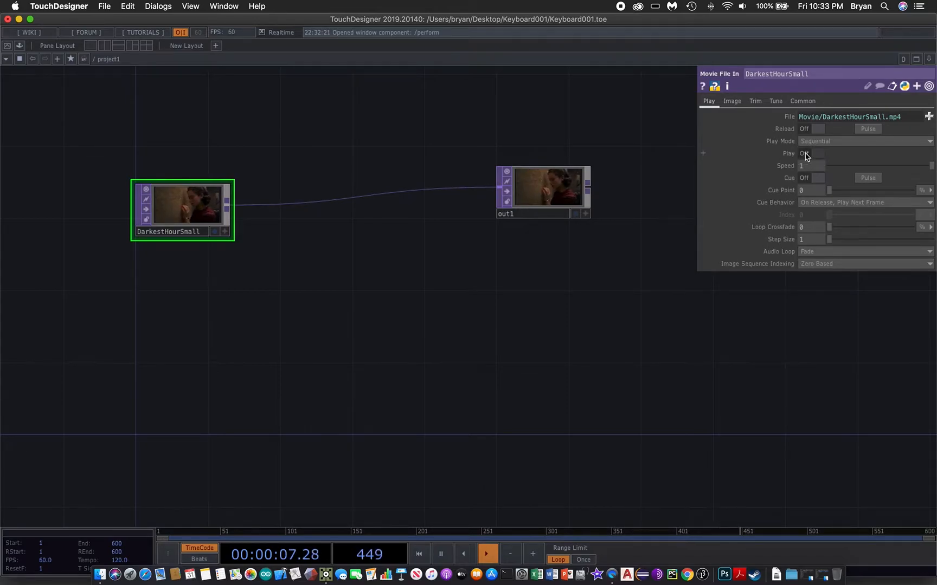
left_click(812, 153)
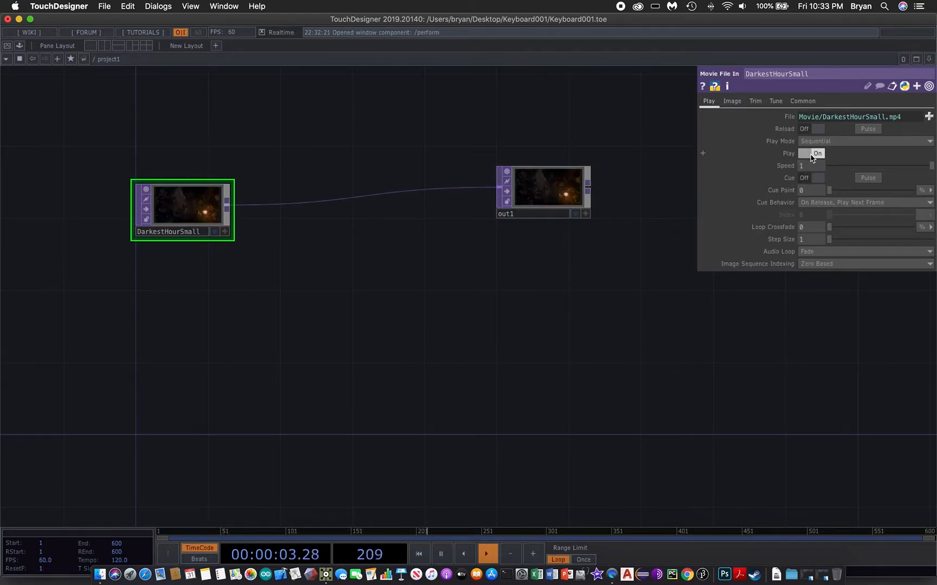
left_click(811, 153)
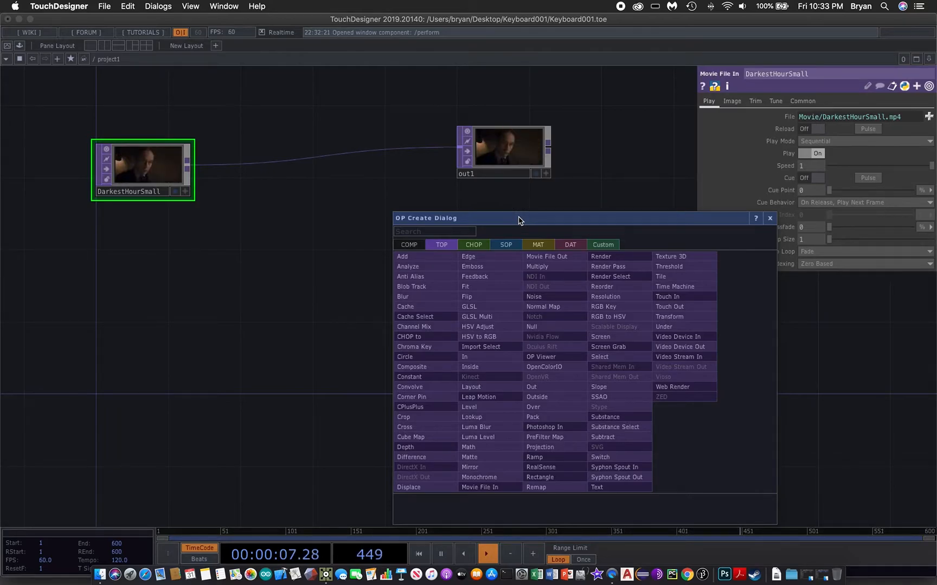
Step: Create a Keyboard In CHOP (keyboardin1) below DarkestHourSmall
left_click(473, 245)
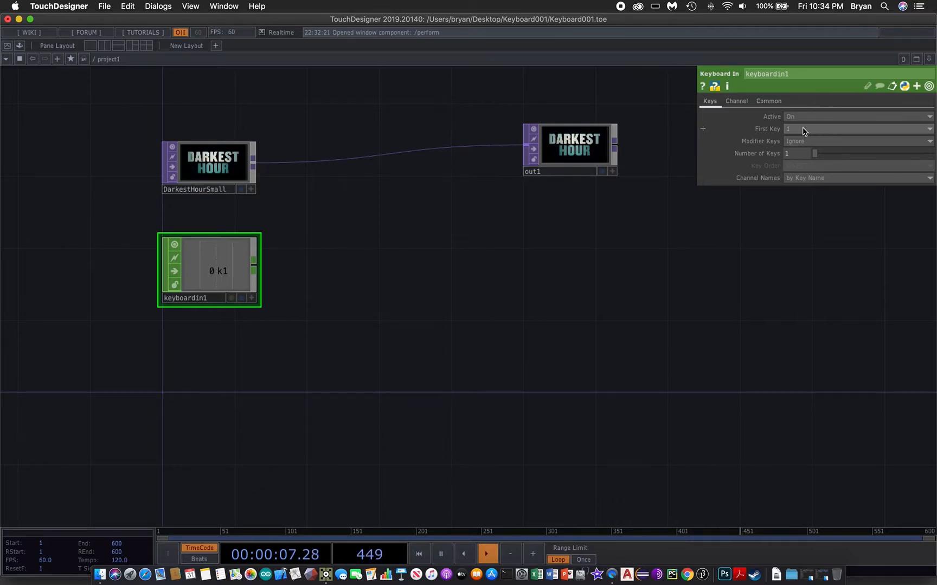
Step: Set keyboardin1's First Key to 0 so it outputs channel k0
left_click(857, 128)
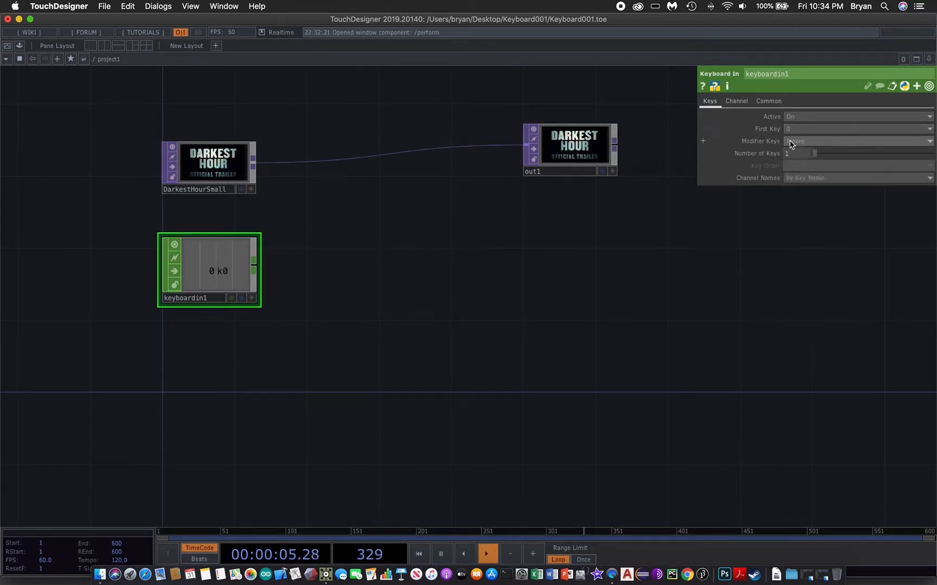
left_click(857, 141)
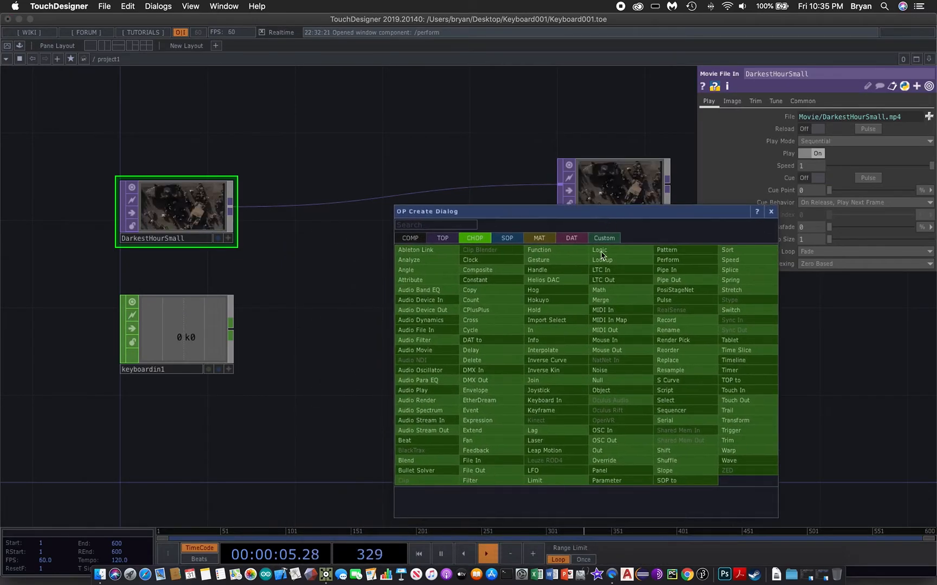
mouse_move(599, 381)
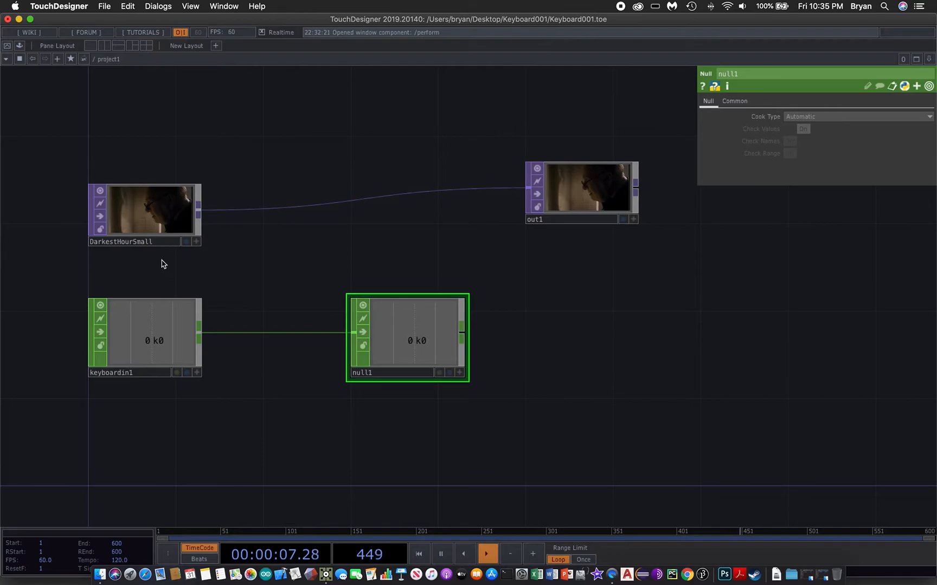
Step: Select the DarkestHourSmall node to show its playback parameters
left_click(150, 210)
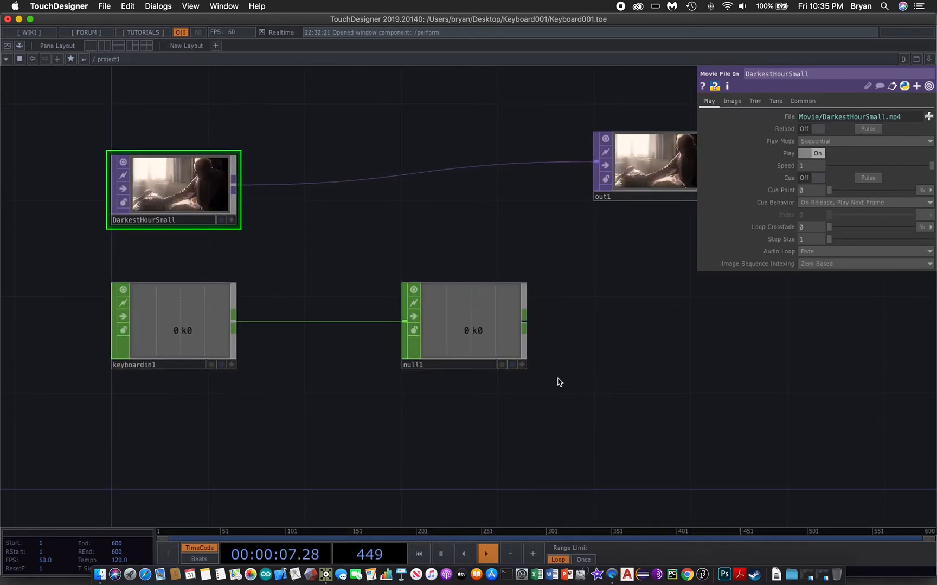
mouse_move(512, 365)
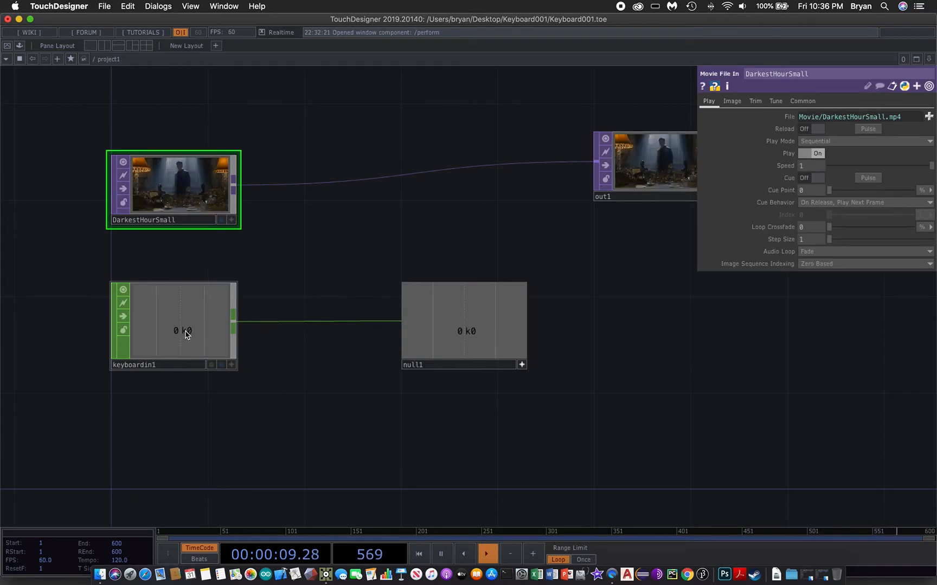
Step: Grab null1's k0 channel from its viewer for export
left_click(462, 321)
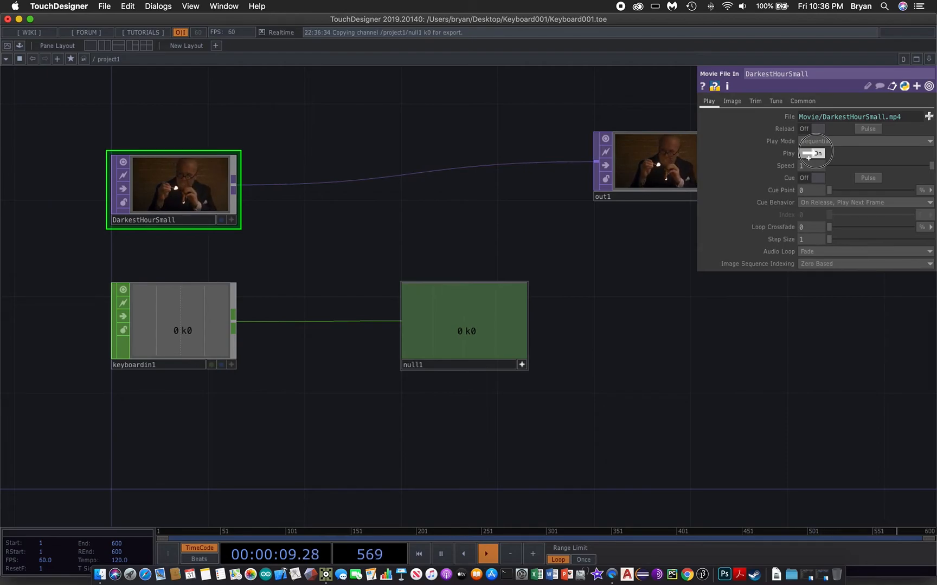
Step: Export k0 to the Movie File In's Play parameter with Export CHOP, turning playback off
right_click(814, 154)
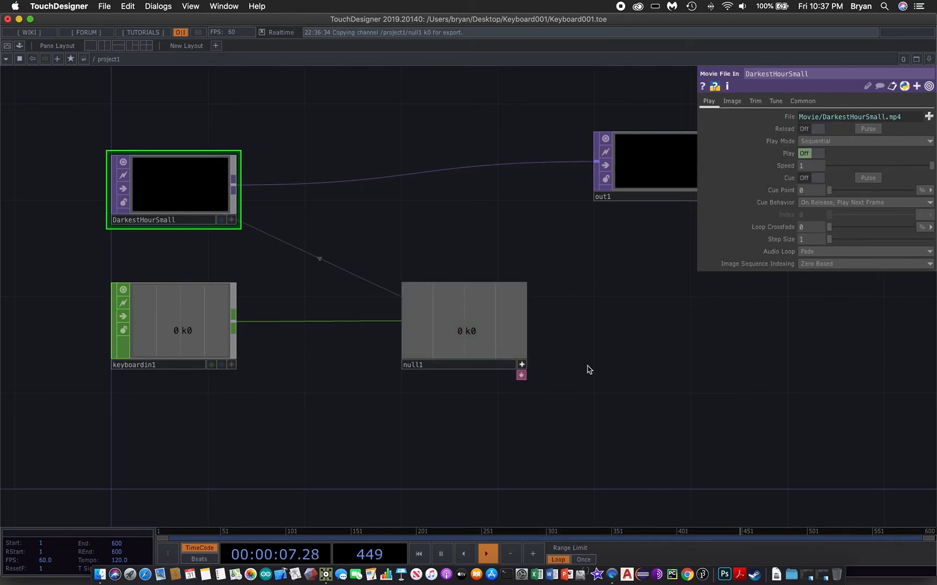
left_click(464, 321)
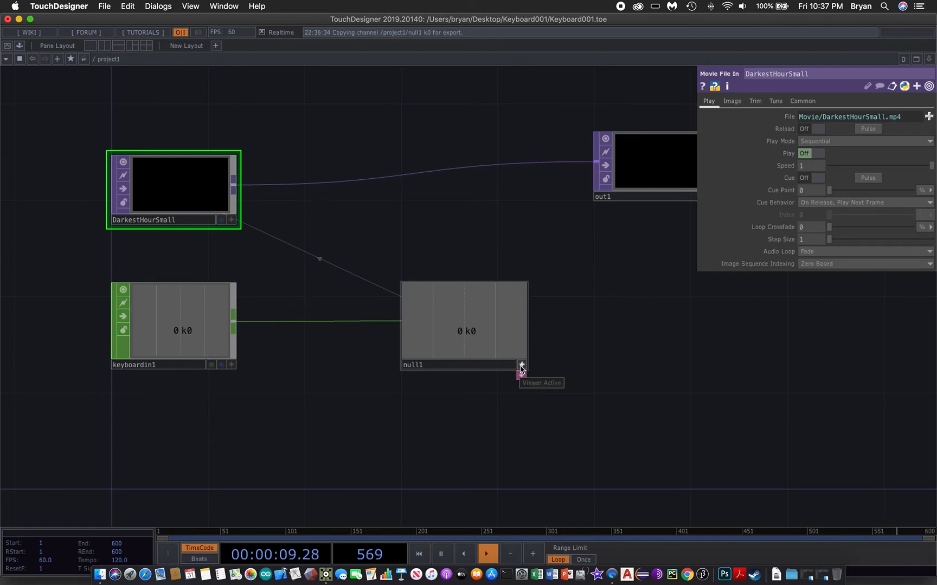
Step: Deactivate null1's viewer and save the project as Keyboard001.1.toe
left_click(521, 364)
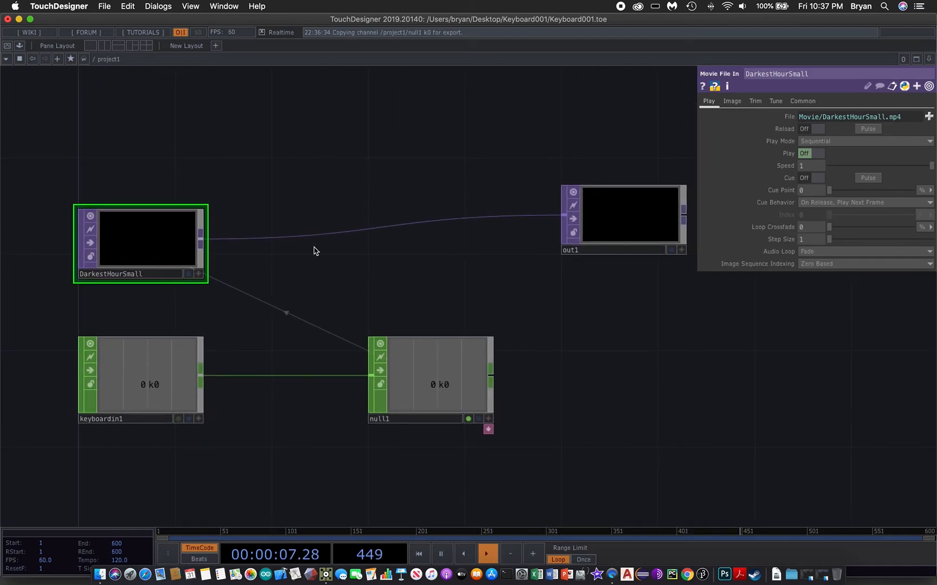
left_click(104, 6)
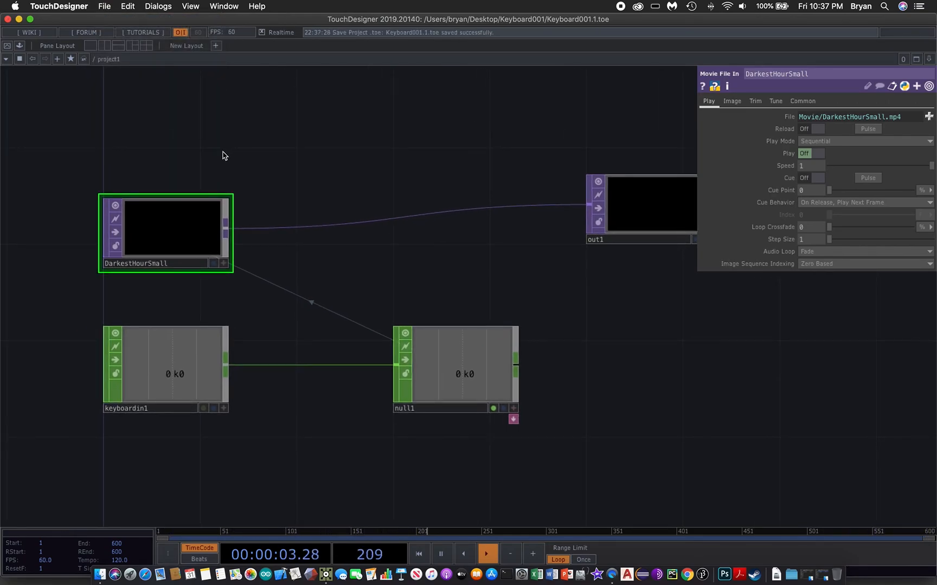
Step: Test the k0 export on DarkestHourSmall's Play parameter and the keyboard node's key settings
left_click(816, 153)
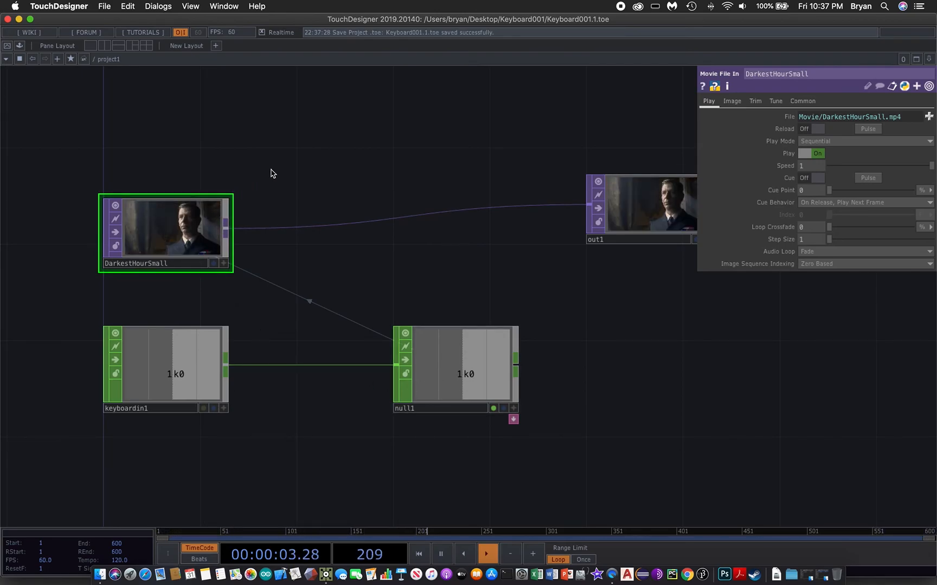
left_click(816, 153)
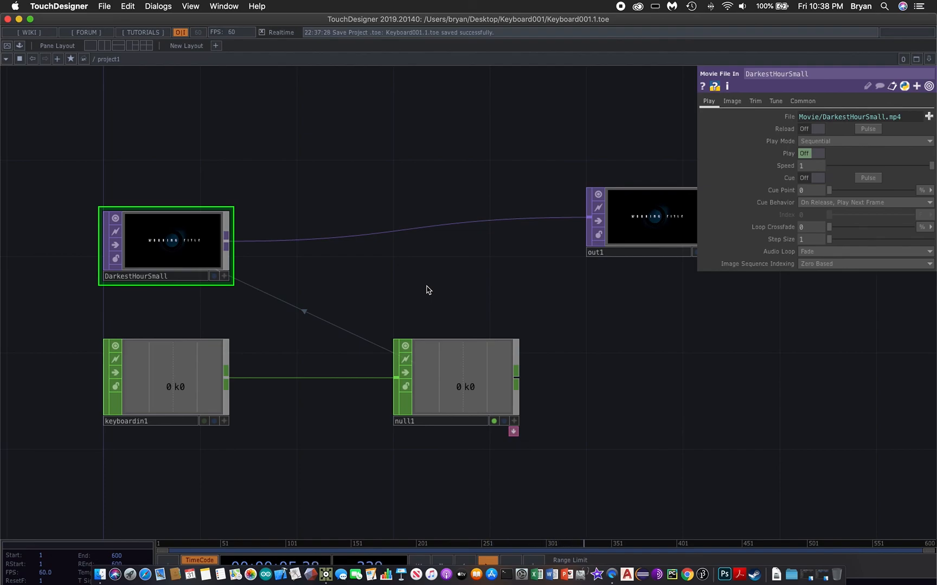
left_click(173, 385)
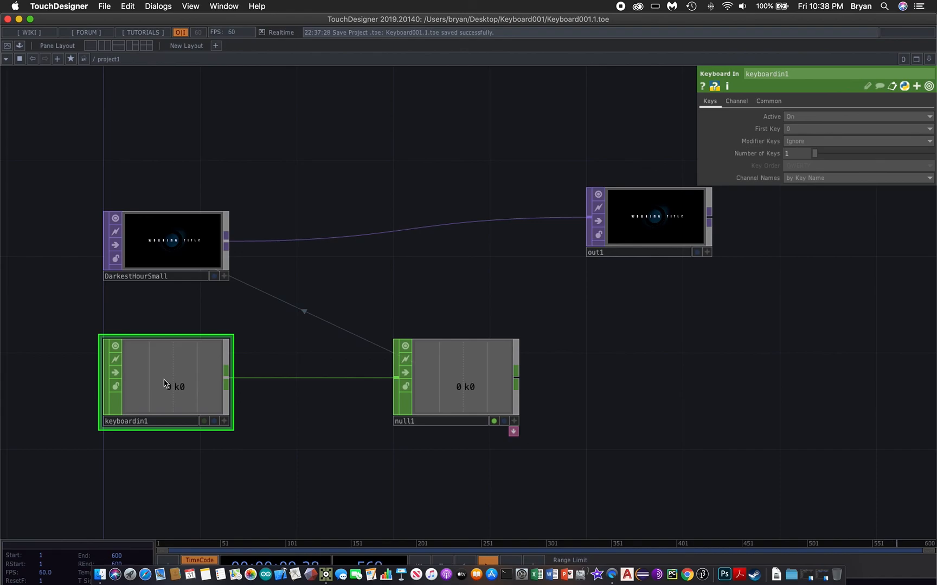
left_click(172, 240)
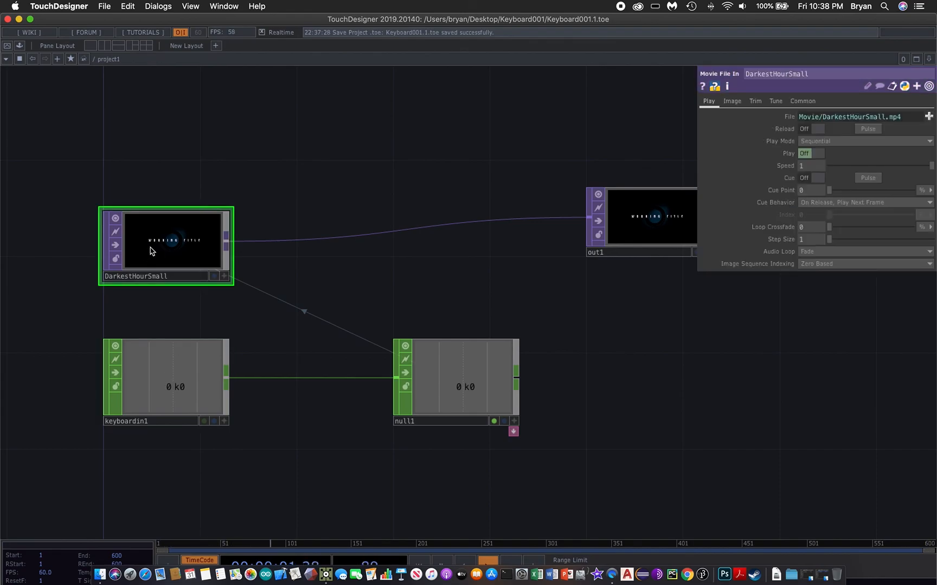